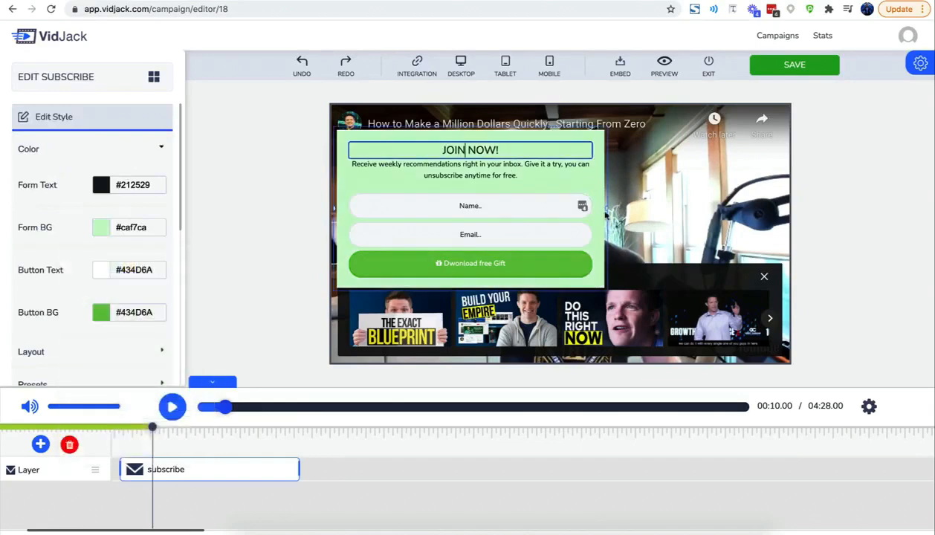
Step: Leave the campaign editor for the My Campaigns dashboard with storage and transfer usage
left_click(173, 406)
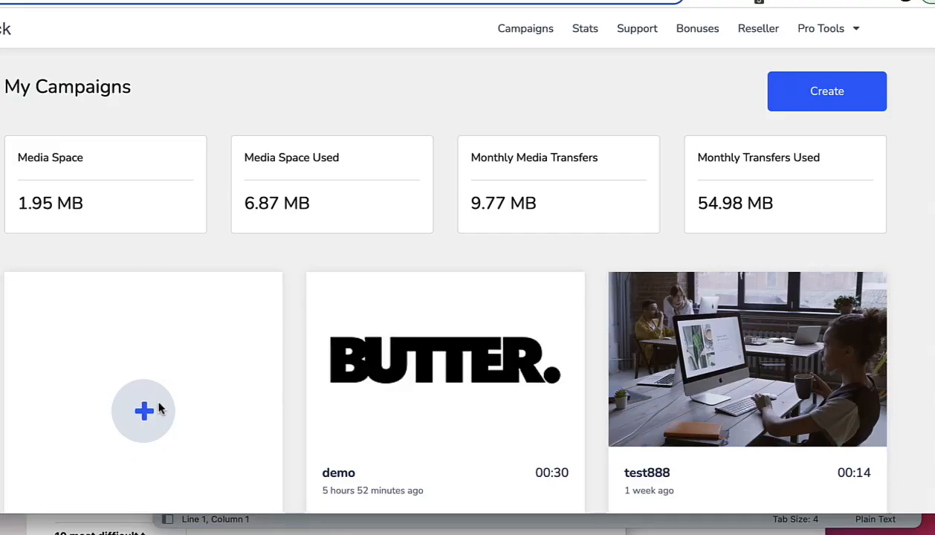
Step: Start a new campaign from the Create New Campaign dialog, then return to the Campaigns grid
left_click(827, 91)
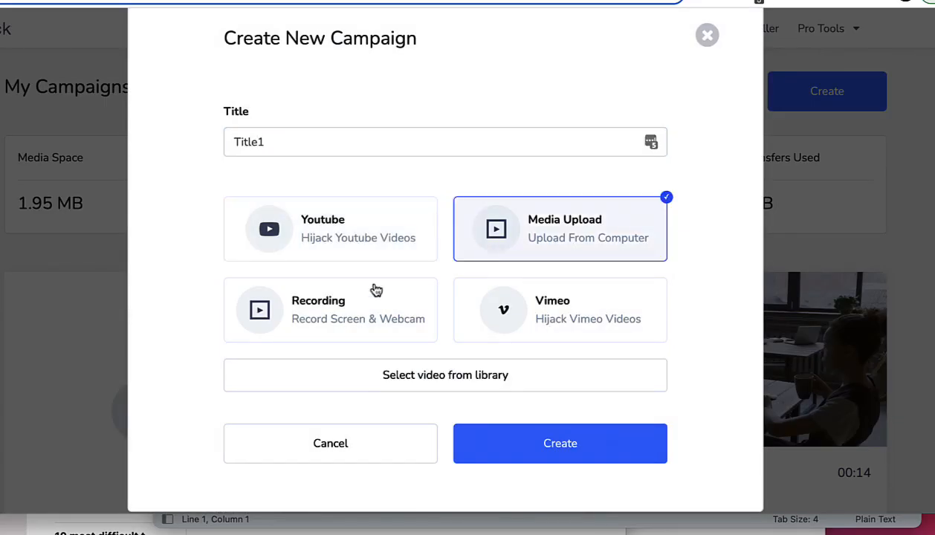
left_click(559, 443)
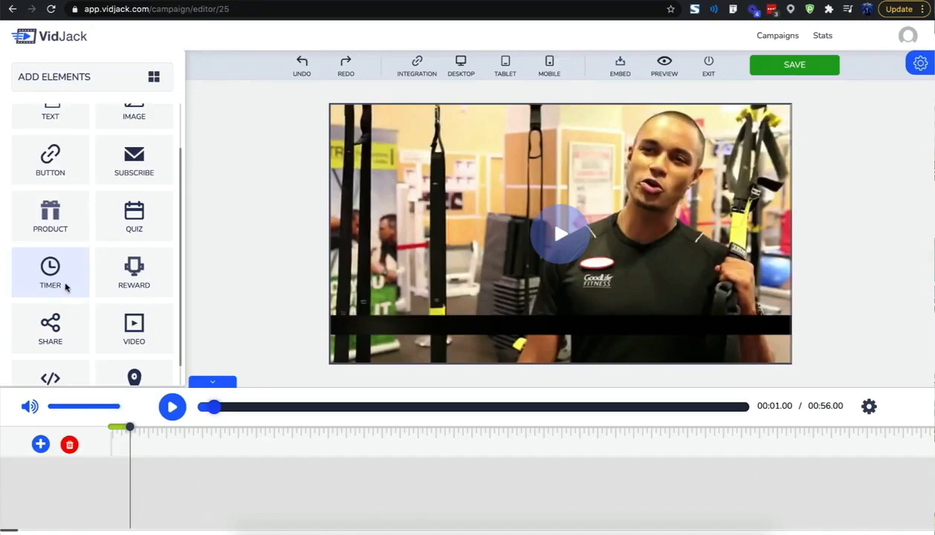
left_click(134, 158)
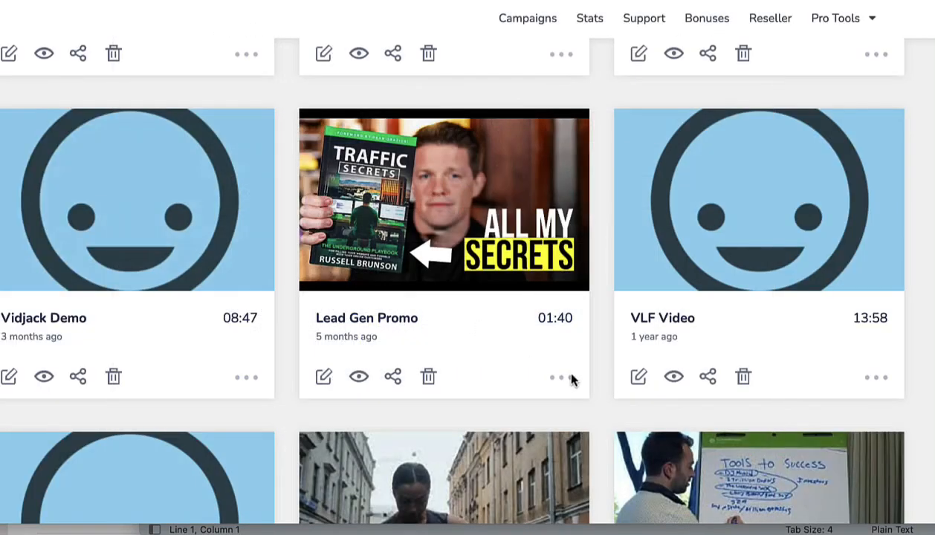
Step: Add an image element timed 1:35–1:45 and browse stock photos in Choose a File
left_click(324, 376)
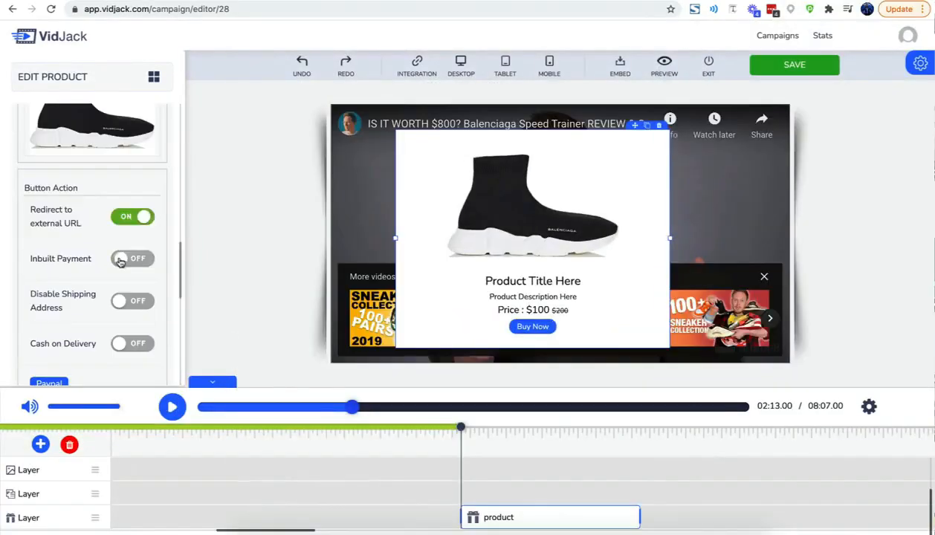
scroll("down", 3)
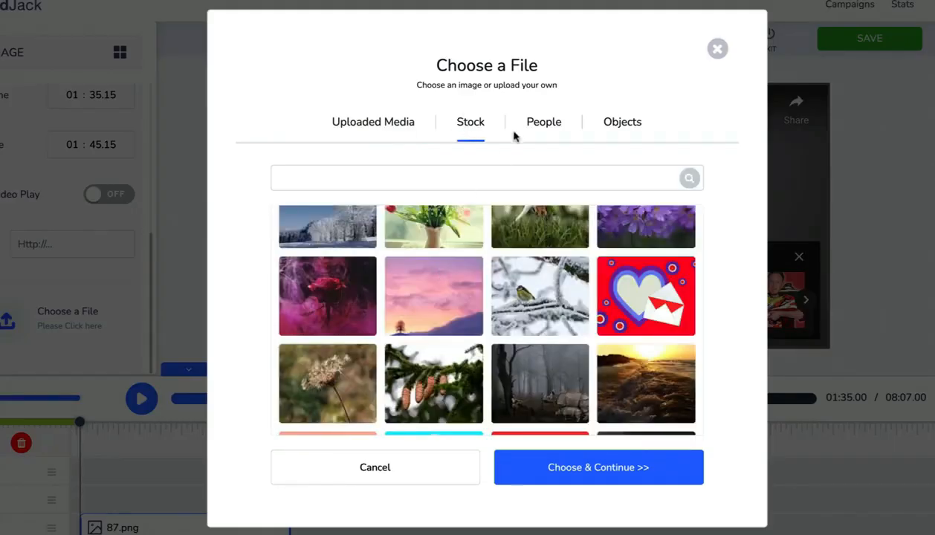
Step: Browse People stock images, then preview the campaign with the Click to Unmute autoplay overlay
left_click(543, 122)
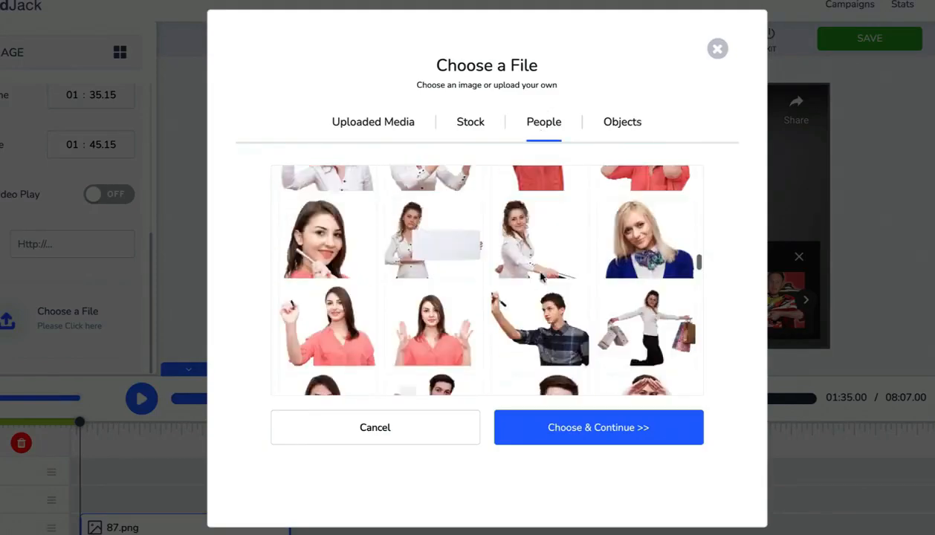
left_click(598, 427)
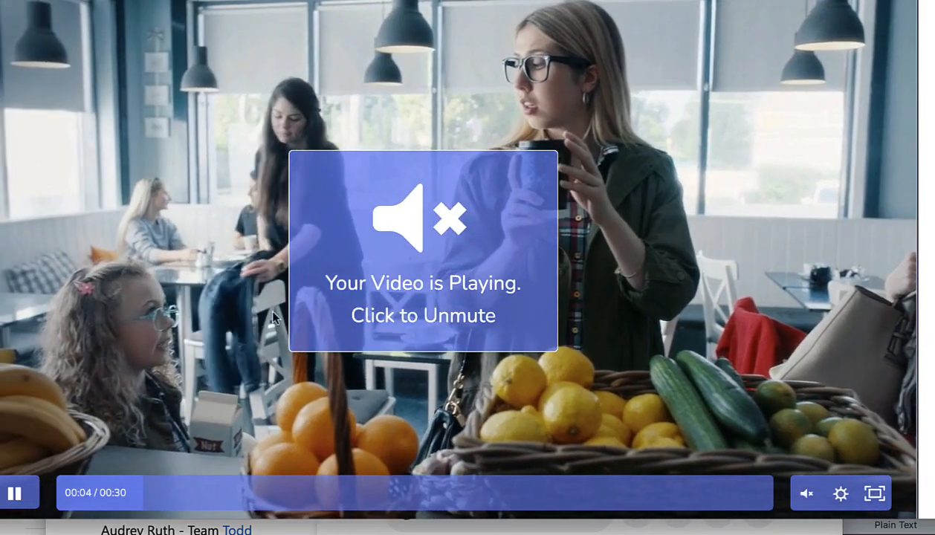
Step: Toggle Tracking Pixel and set the abandoned-lead prompt with a Send To My Inbox button
left_click(910, 30)
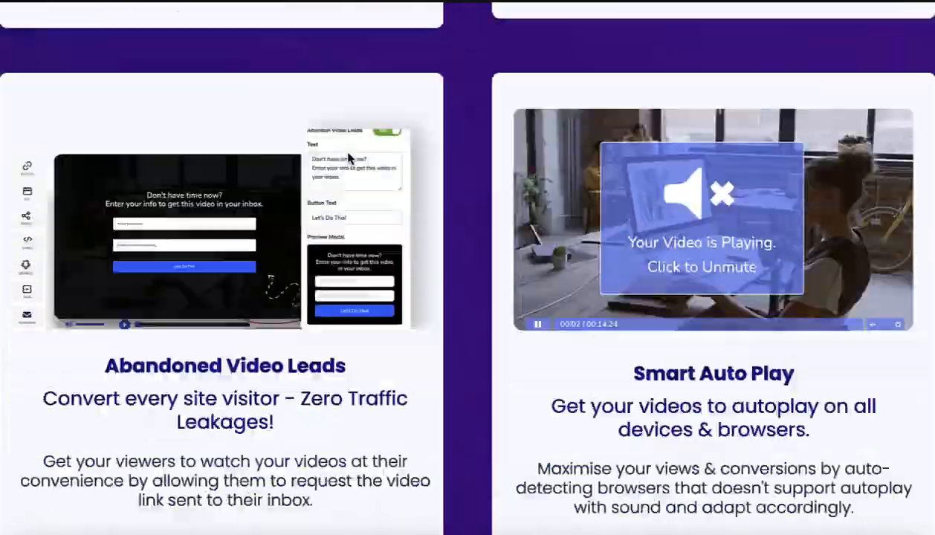
left_click(890, 231)
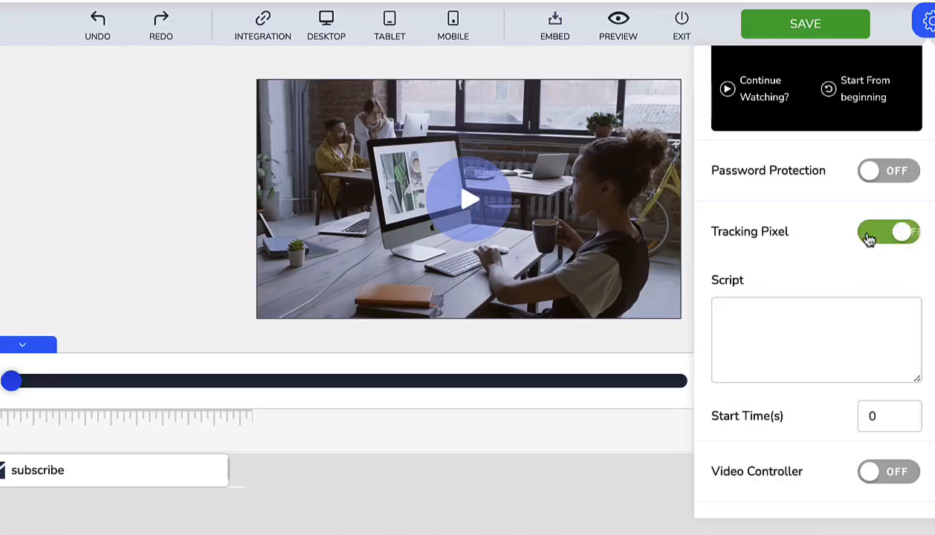
left_click(889, 232)
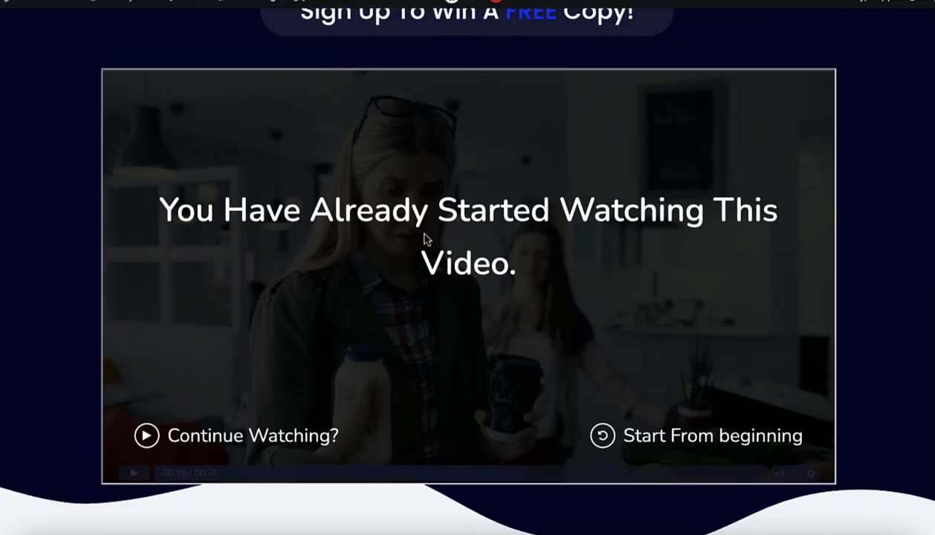
left_click(916, 18)
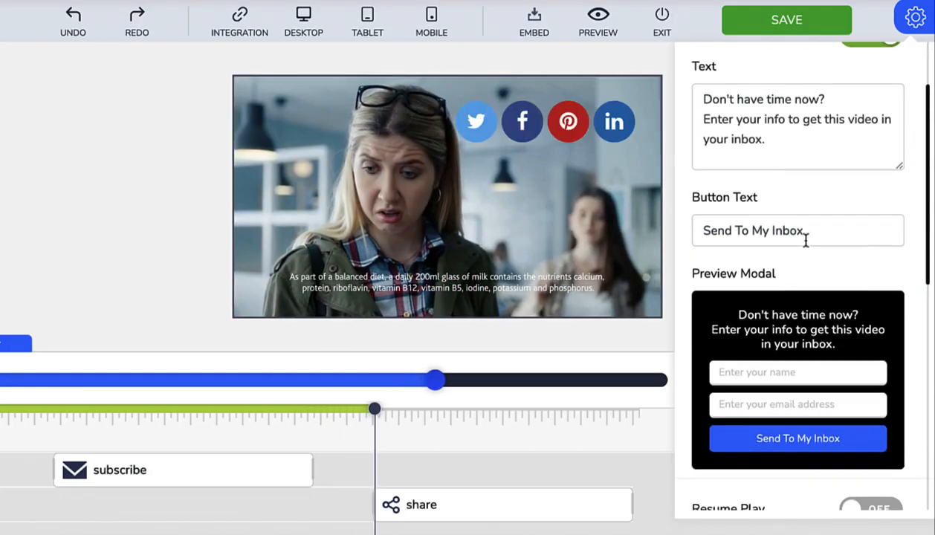
Step: Show the Media Library's Library tab listing the uploaded 6.87 MB MP4 video
left_click(598, 21)
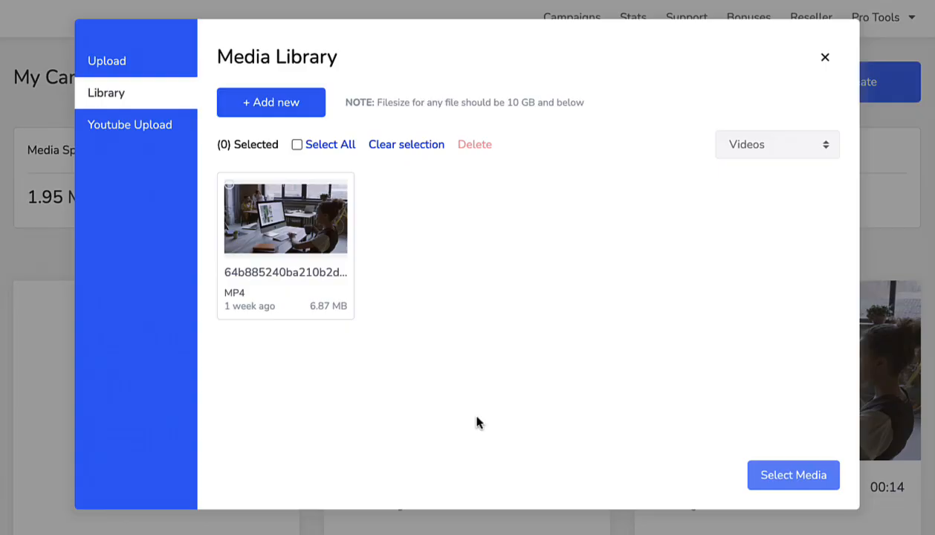
mouse_move(137, 131)
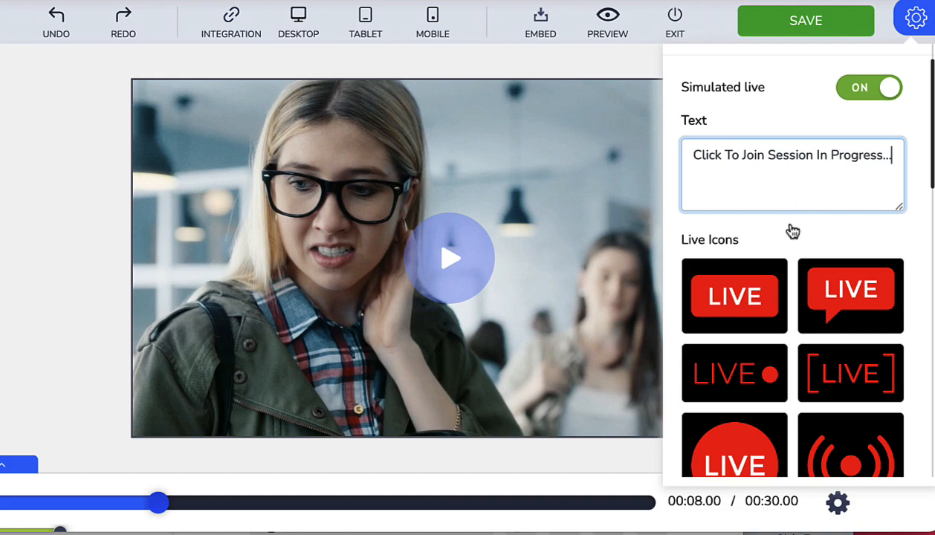
Step: Reopen a campaign in the editor and play its 30-second video
left_click(606, 21)
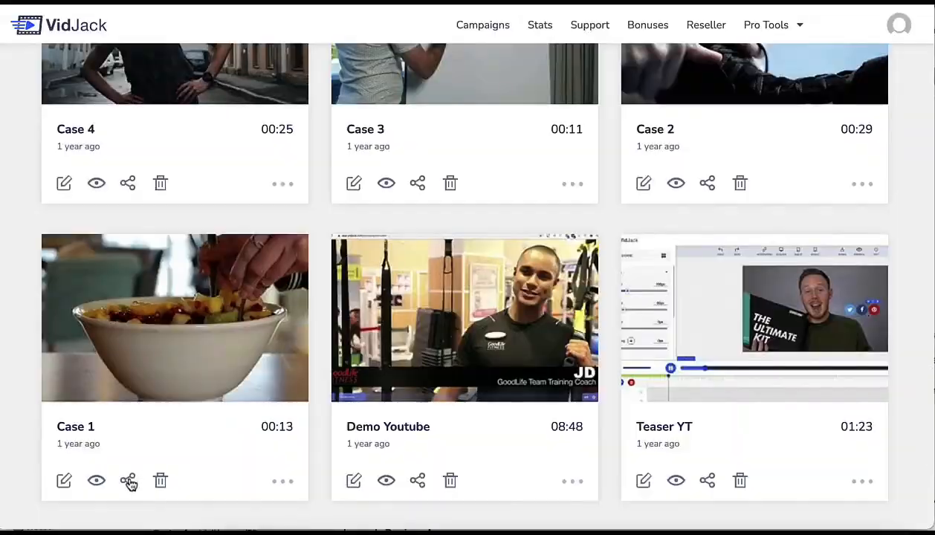
left_click(64, 480)
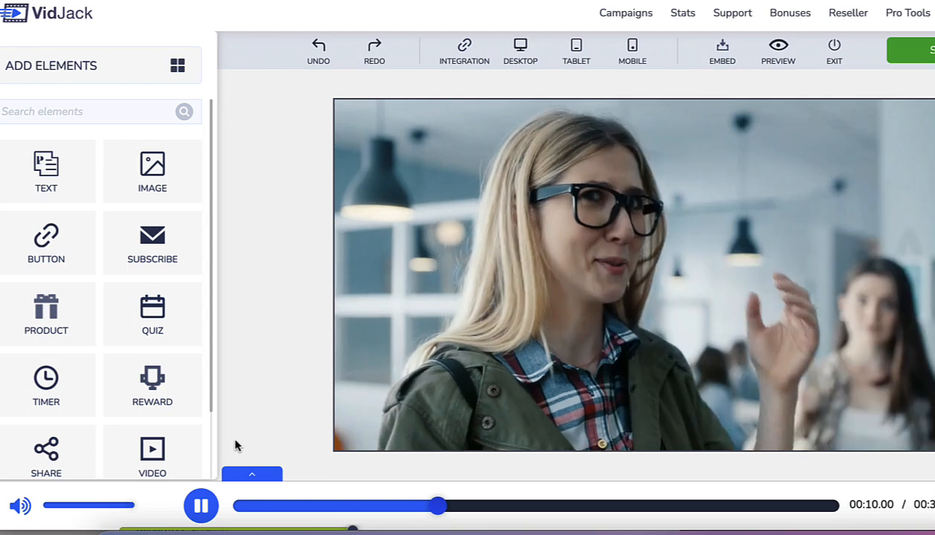